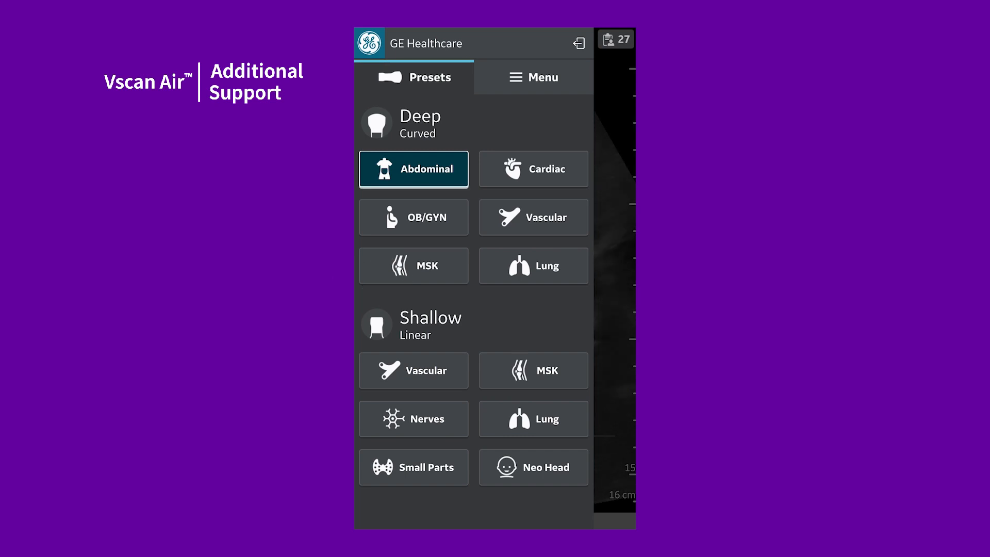
# Reach the Support section listing User manual, Support center and Contact us
pyautogui.click(533, 77)
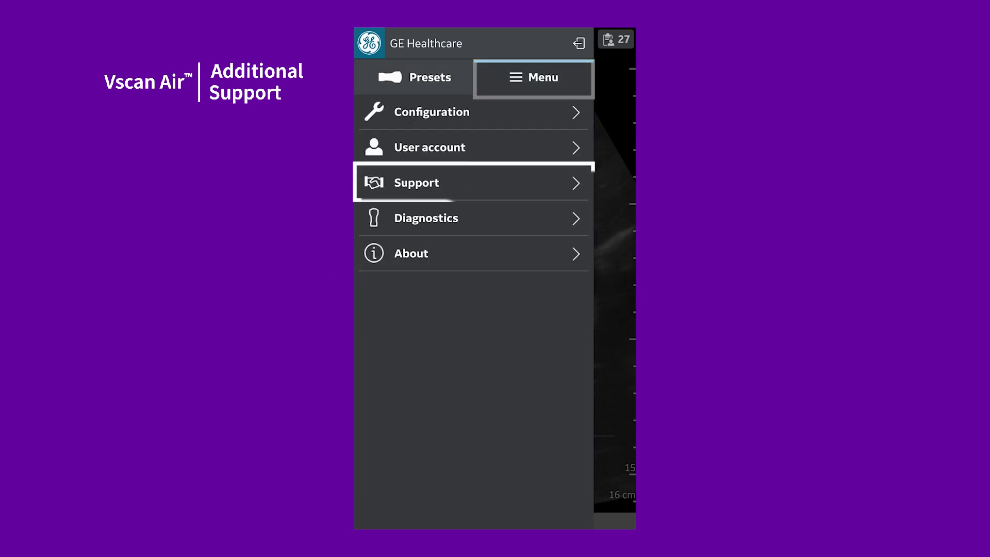
pyautogui.click(472, 182)
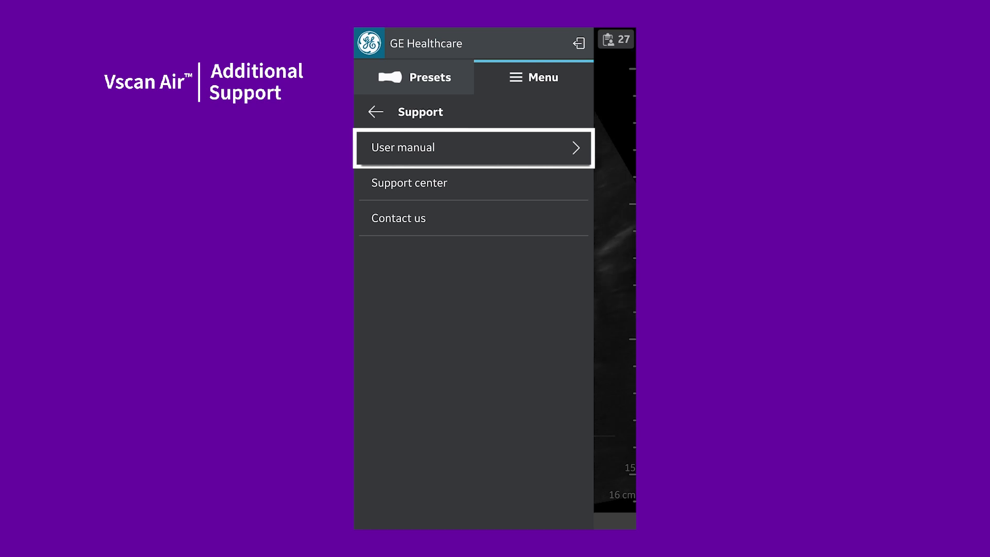
pyautogui.click(472, 147)
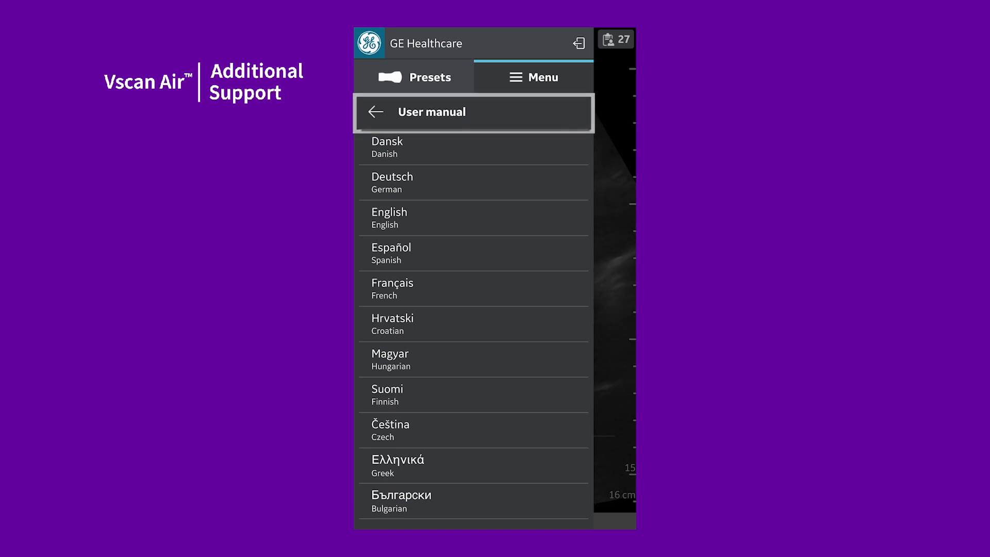
pyautogui.click(374, 111)
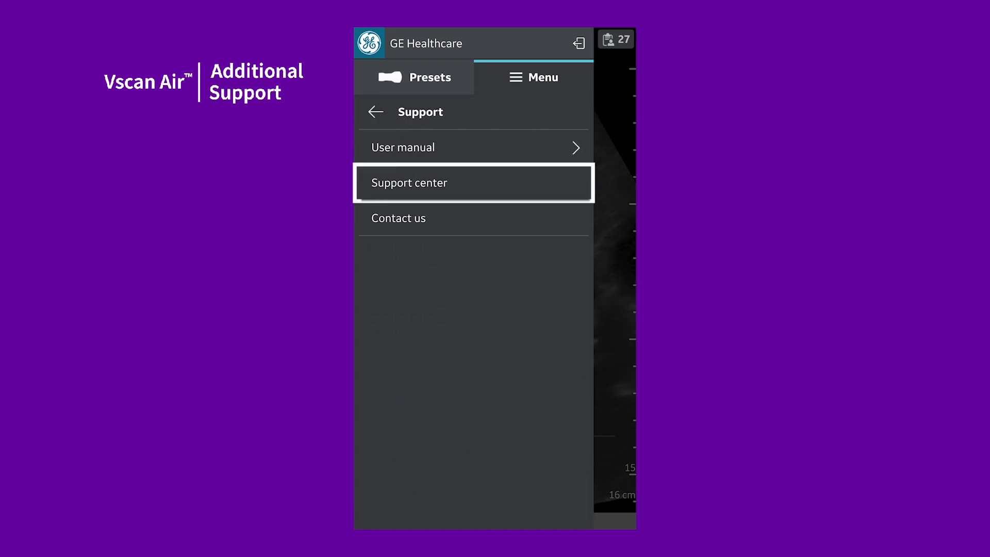
pyautogui.click(473, 182)
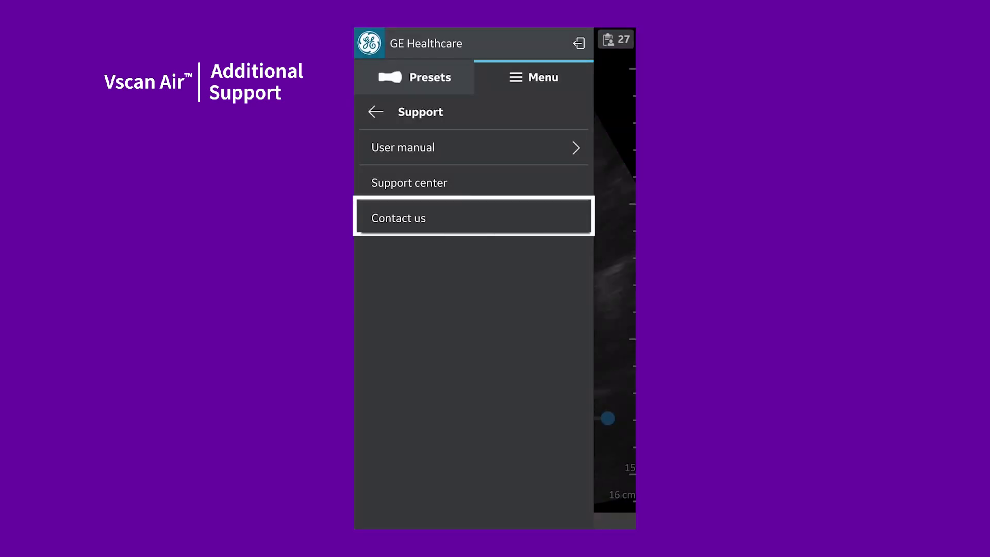
pyautogui.click(473, 218)
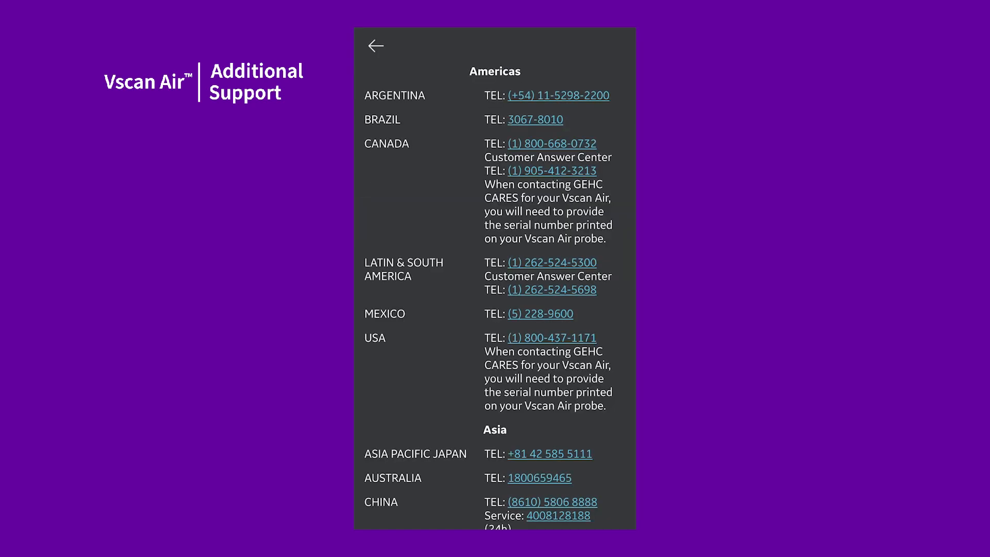
pyautogui.click(376, 46)
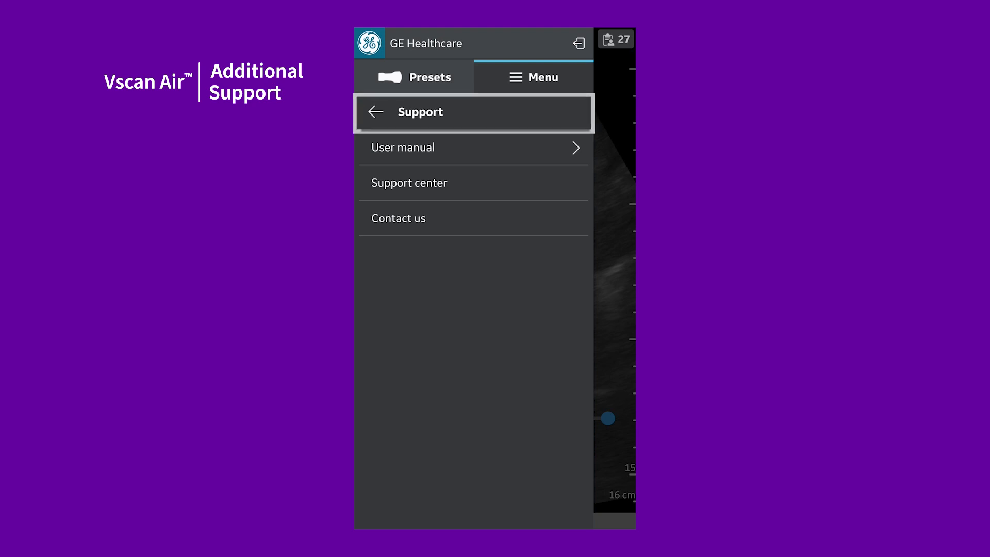
# Show the Configuration language choices, with English currently set
pyautogui.click(375, 111)
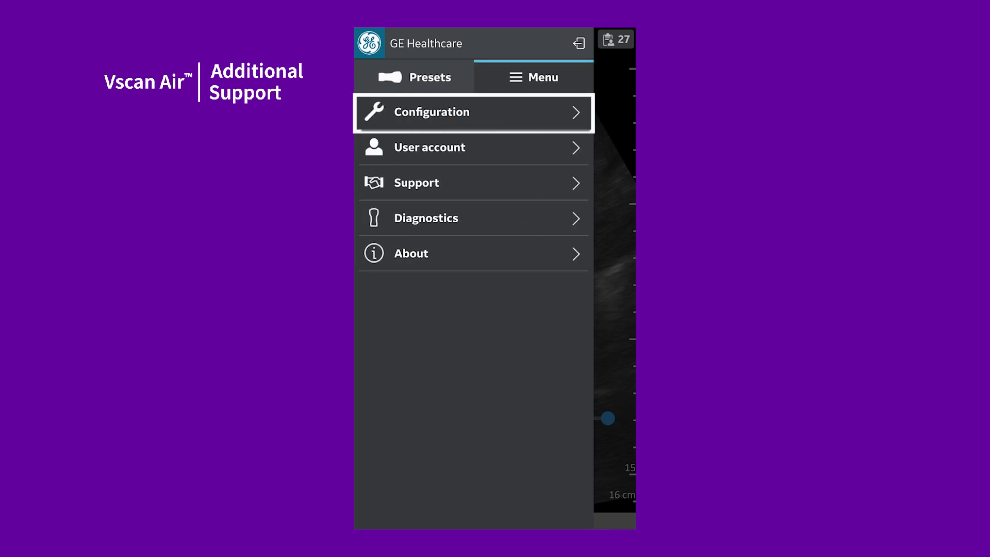
pyautogui.click(473, 112)
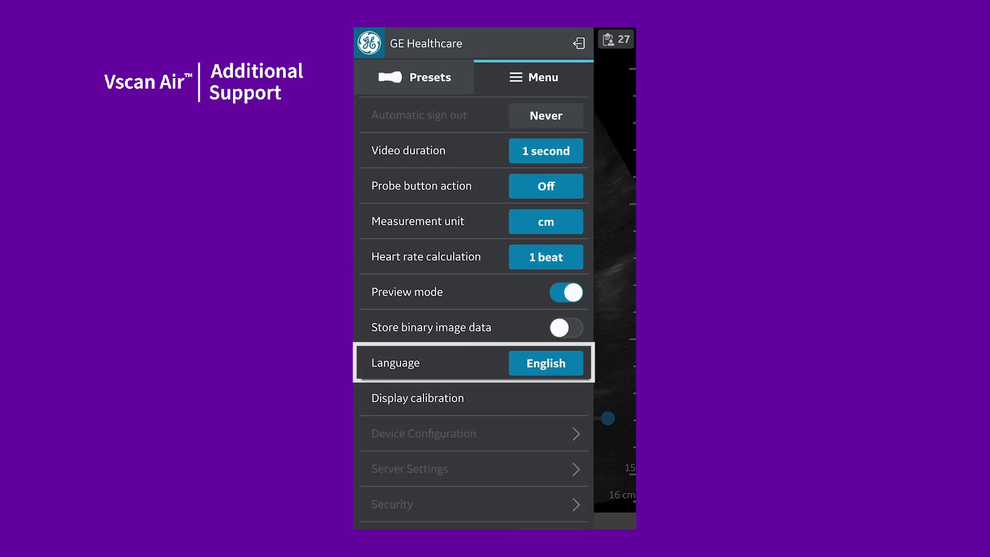
pyautogui.click(544, 362)
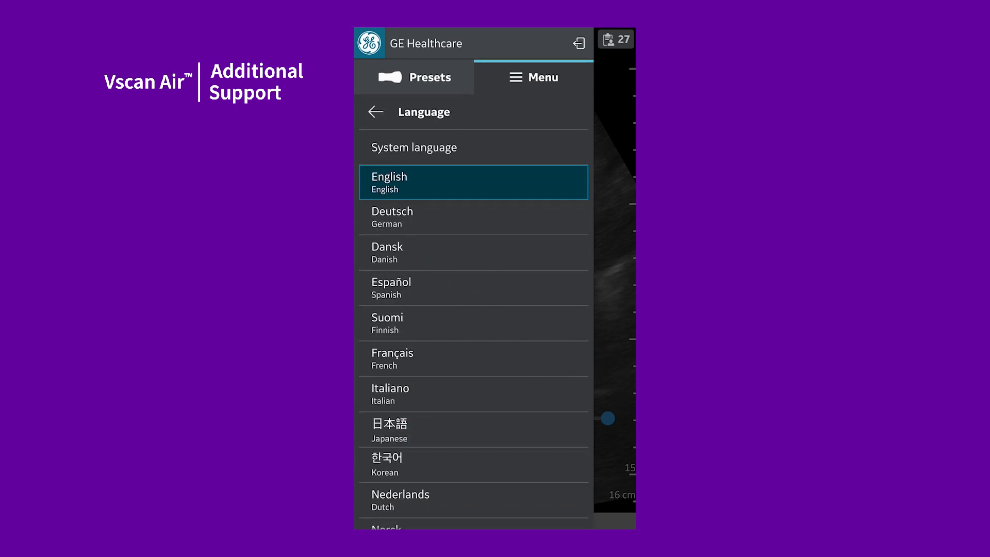